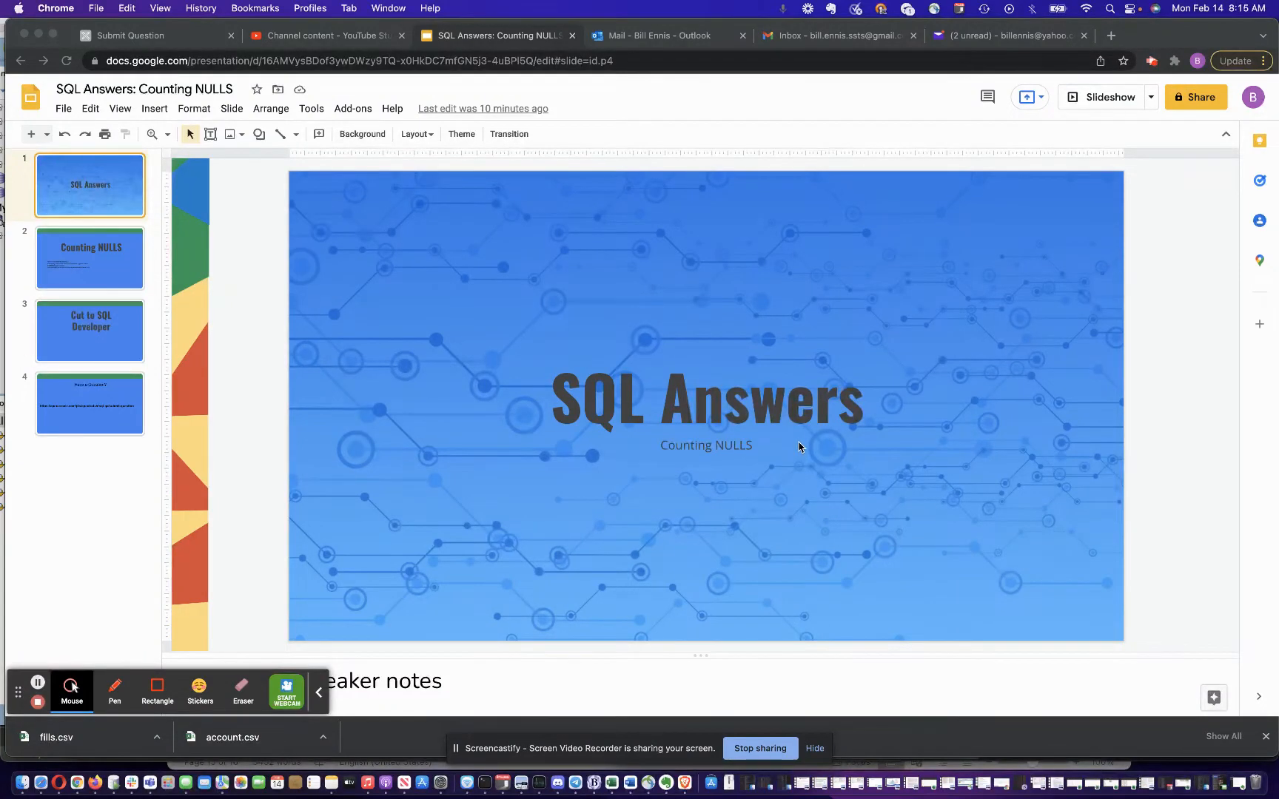
pyautogui.moveTo(775, 494)
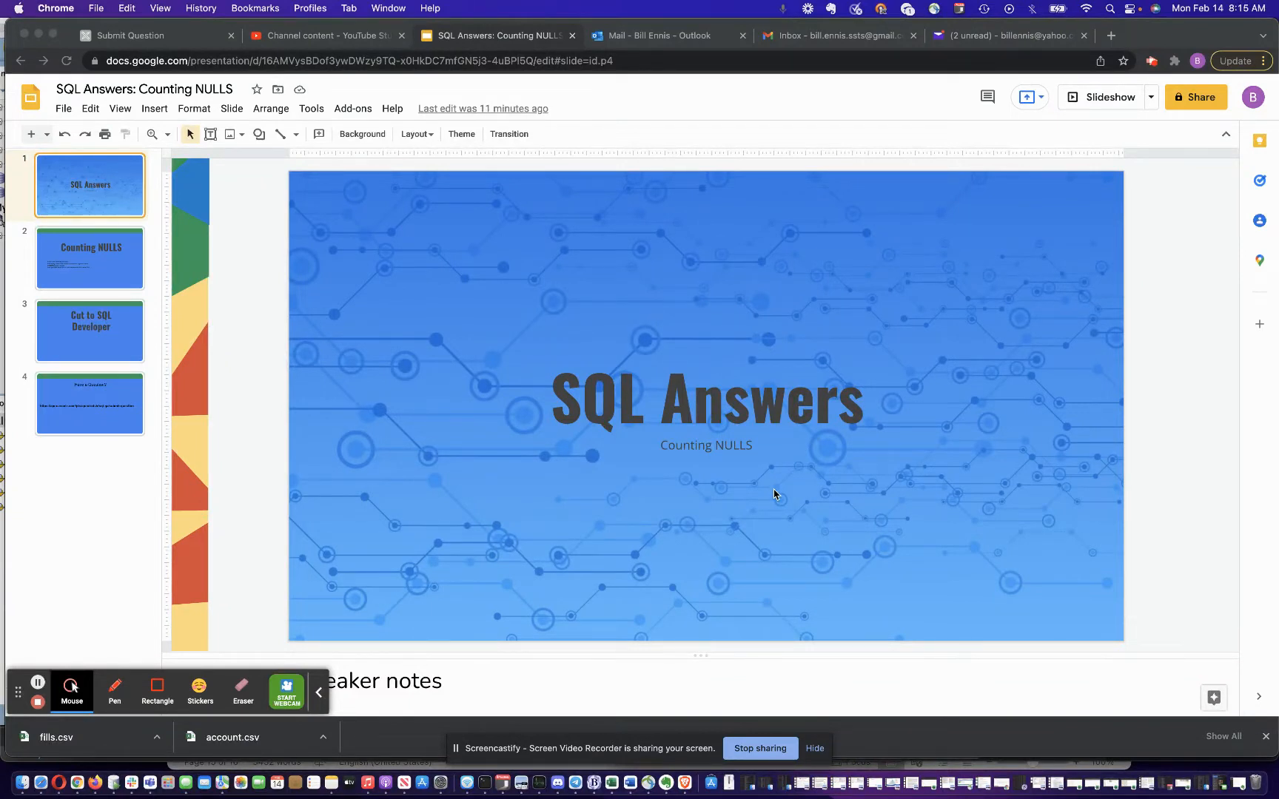
pyautogui.moveTo(738, 482)
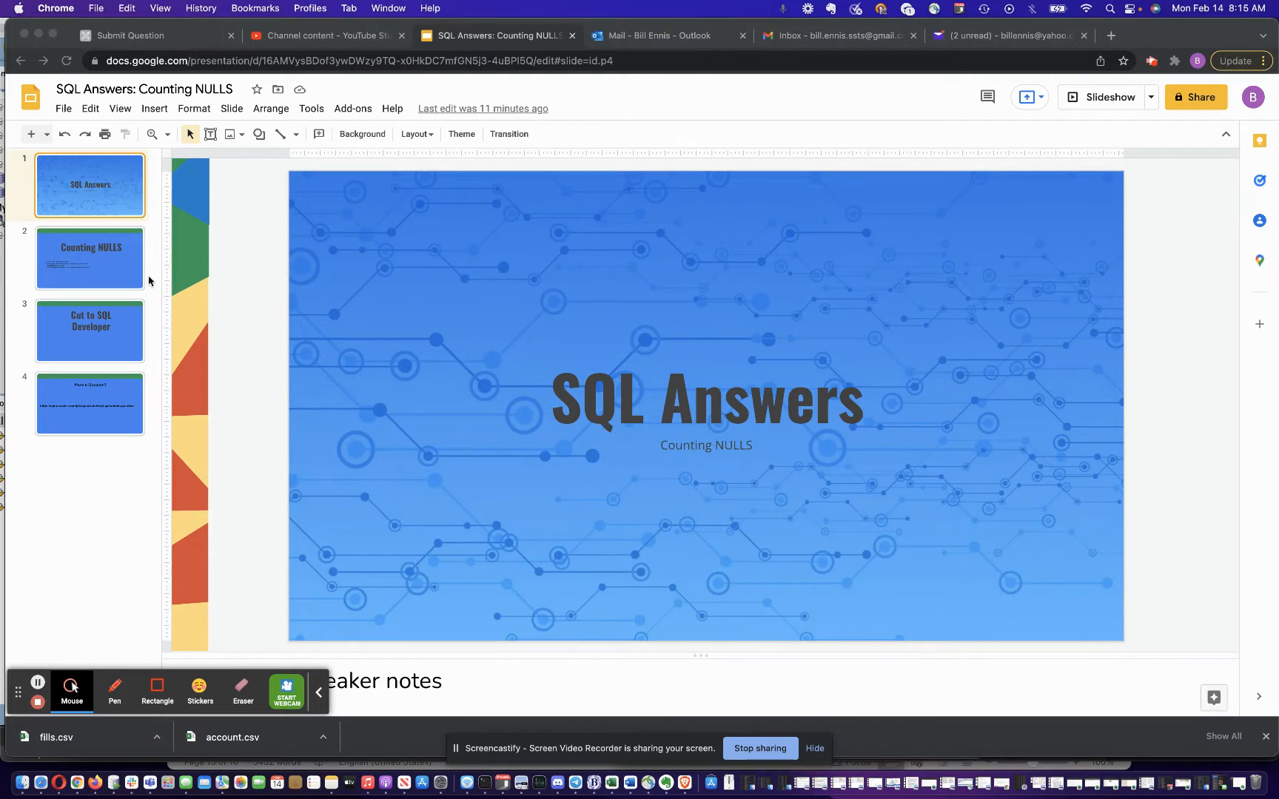
# Present the Counting NULLS and Cut to SQL Developer slides, then switch to the SQL Developer window.
pyautogui.click(89, 258)
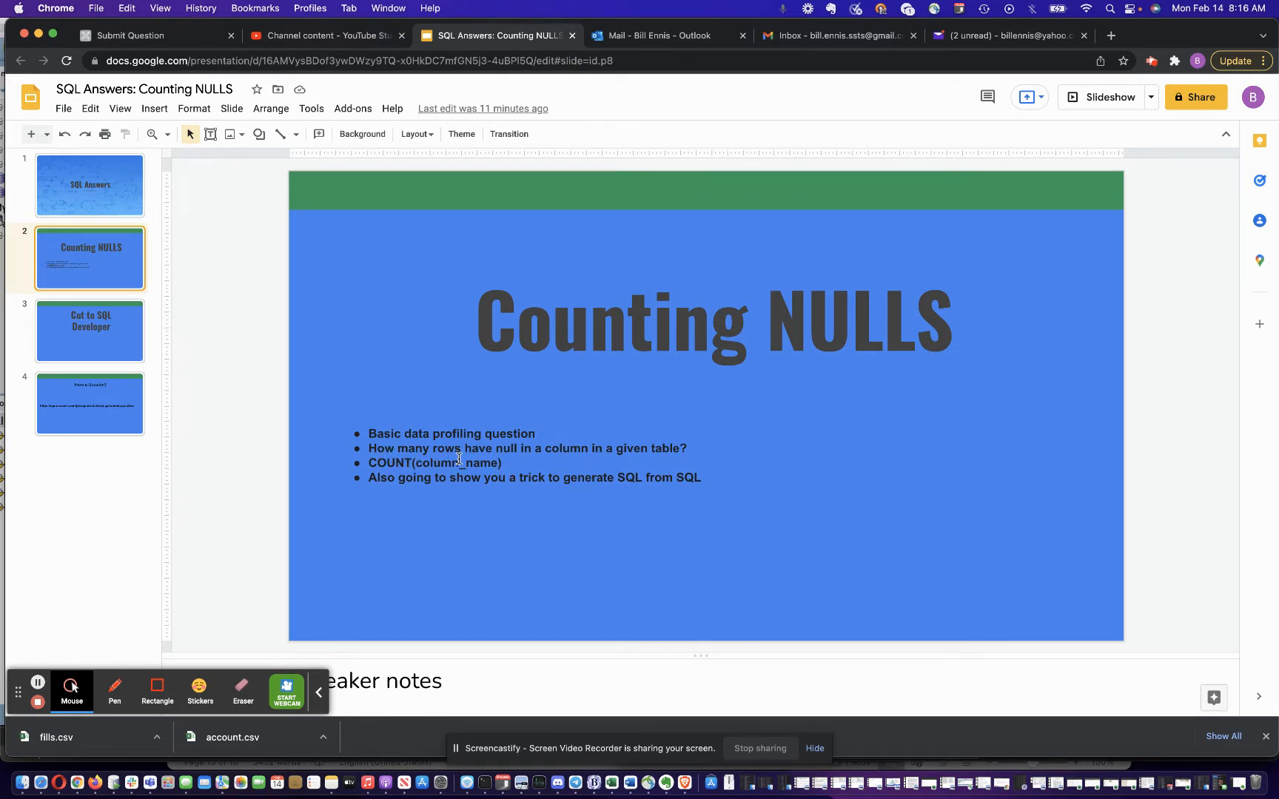
pyautogui.moveTo(402, 489)
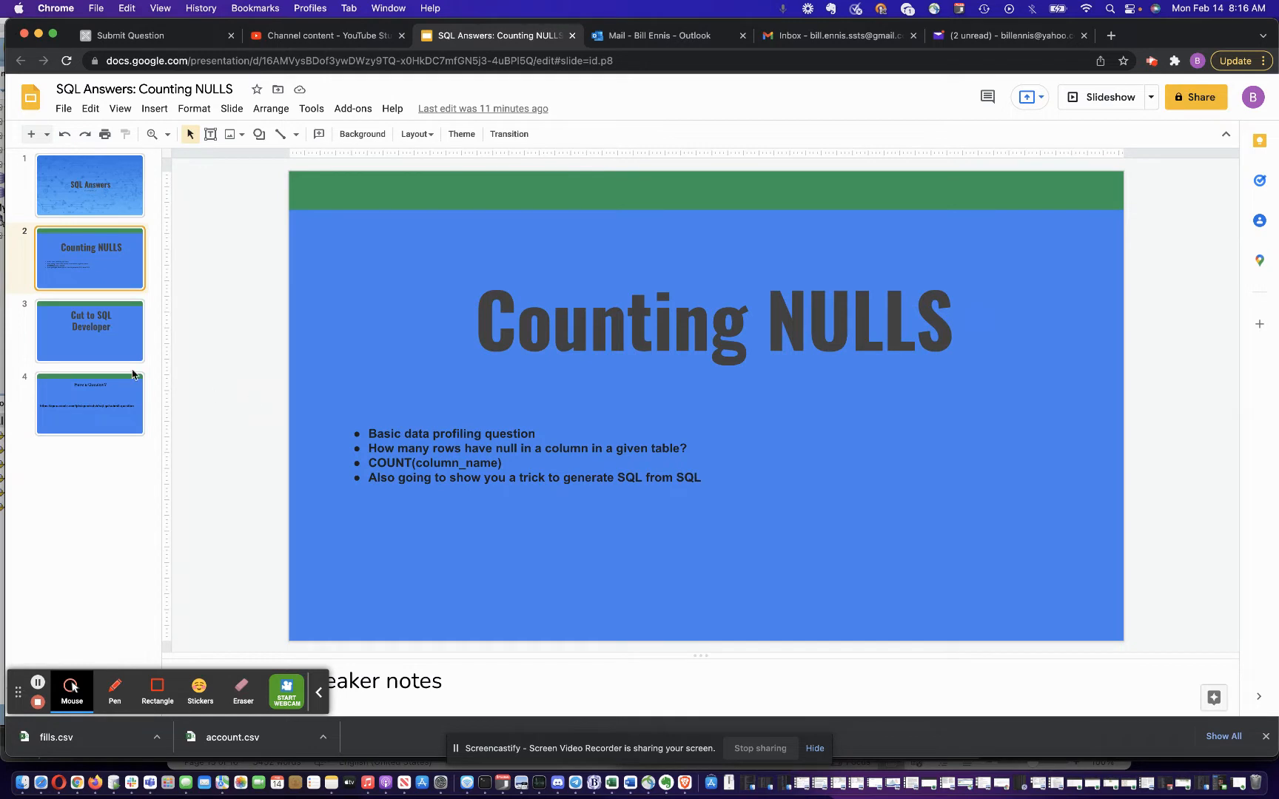
pyautogui.click(89, 330)
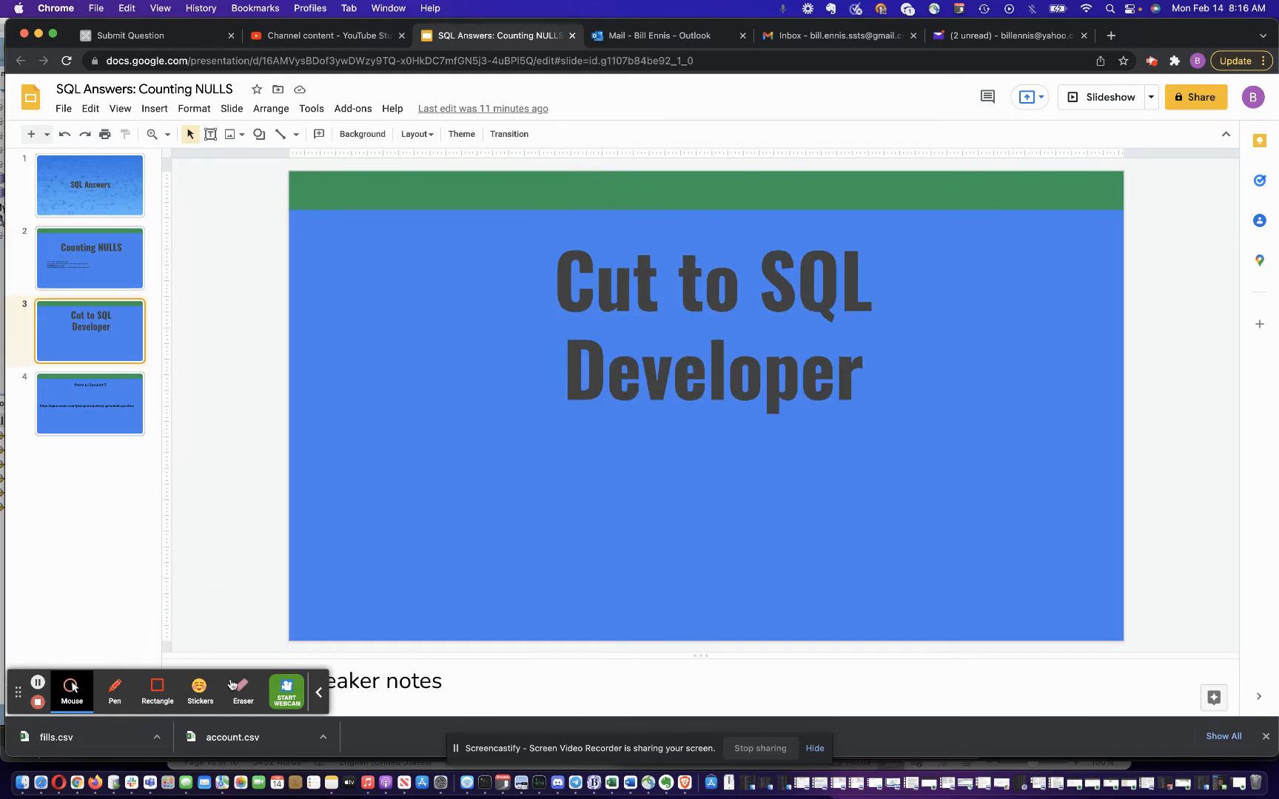
pyautogui.click(114, 783)
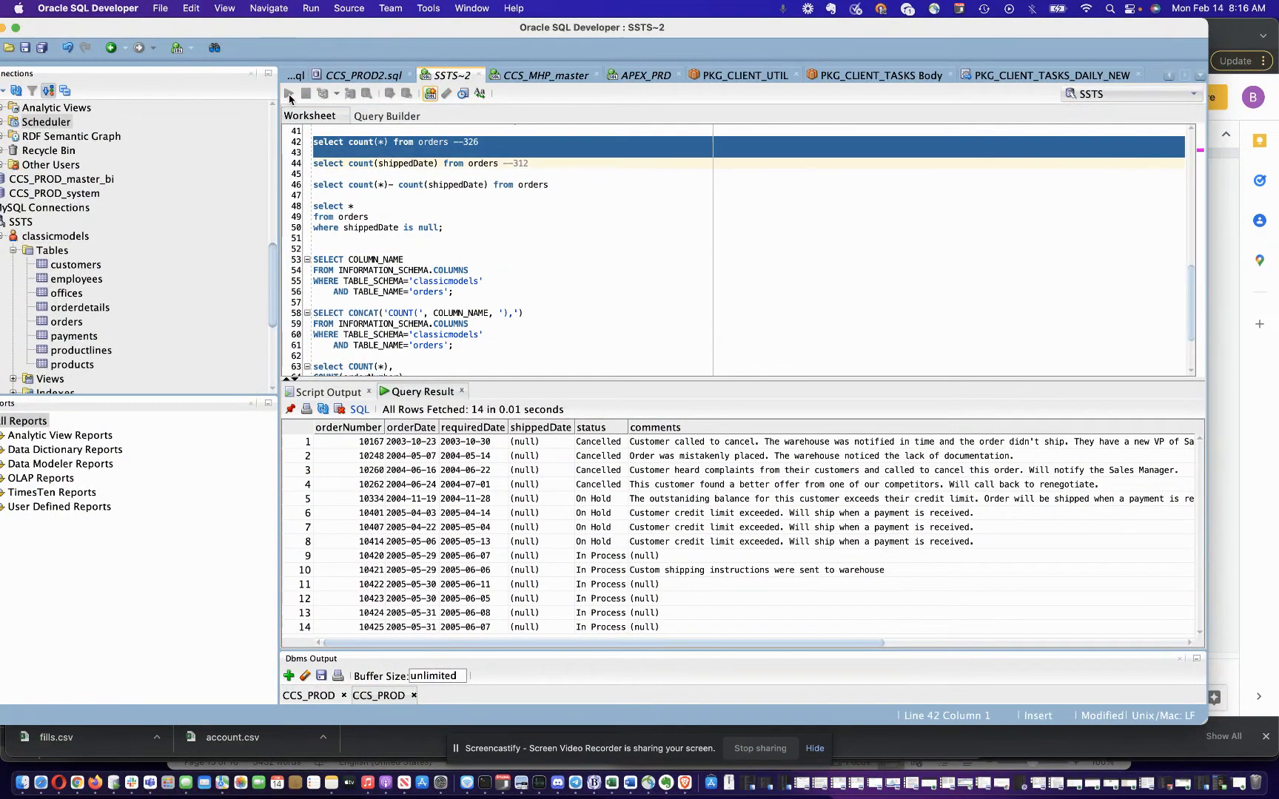
# Run the count of all orders and the count of non-null shipped dates (312).
pyautogui.click(287, 93)
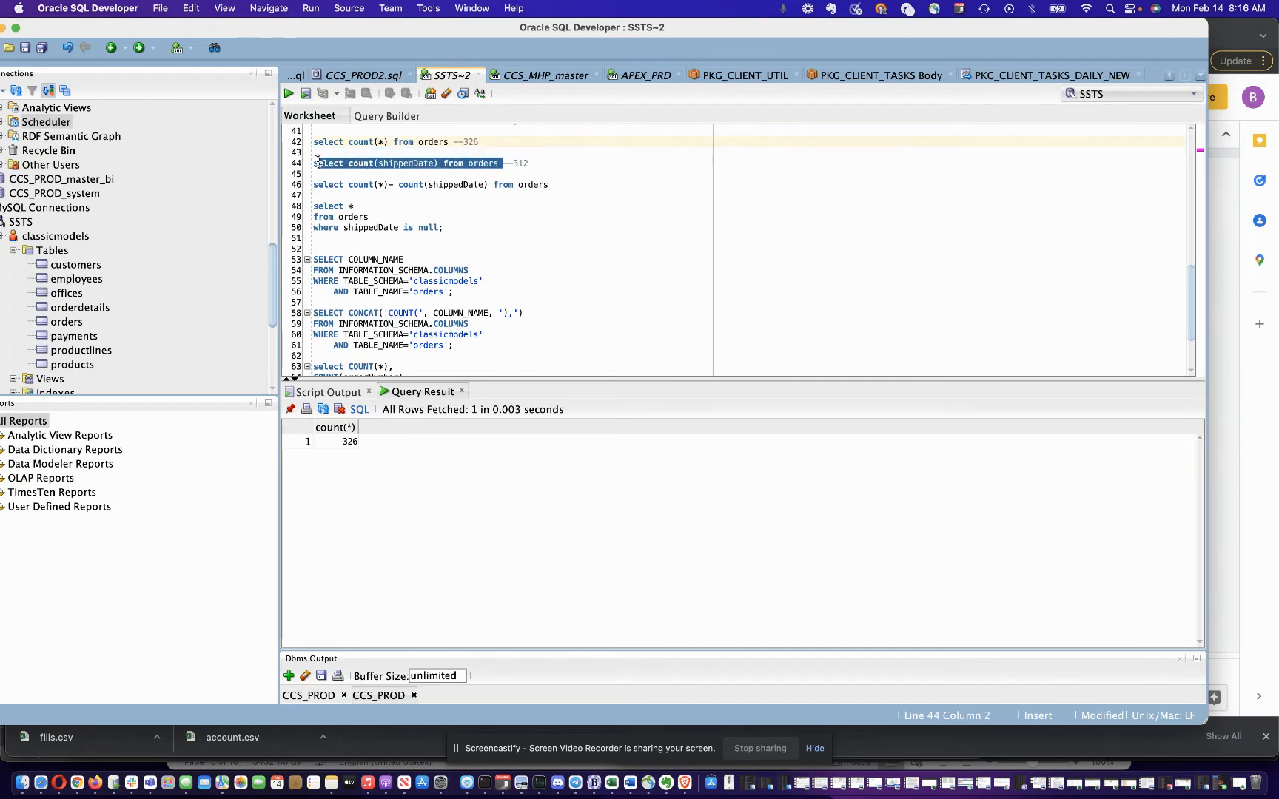
pyautogui.click(288, 94)
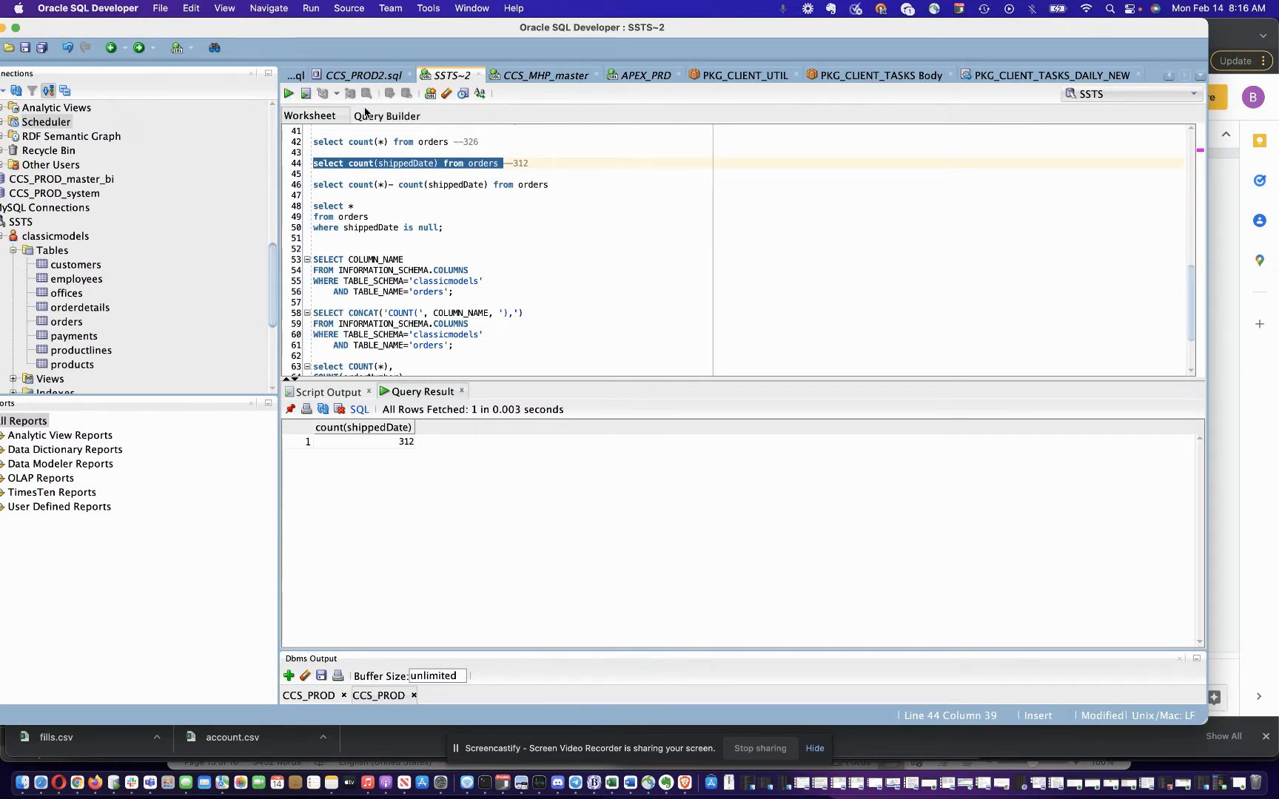
# Fix spacing in count(*)-count(shippedDate) and run it, returning 14 orders without a shipped date.
pyautogui.click(407, 184)
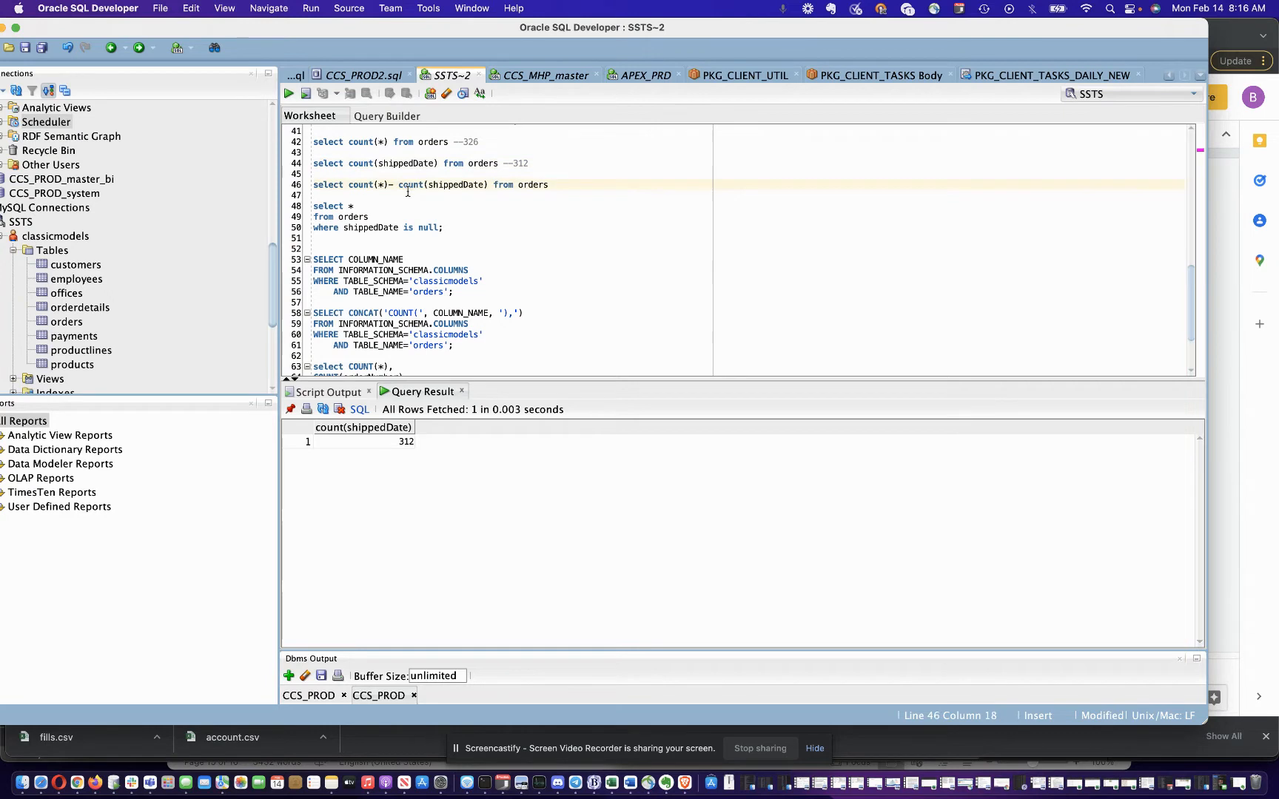
pyautogui.press('Backspace')
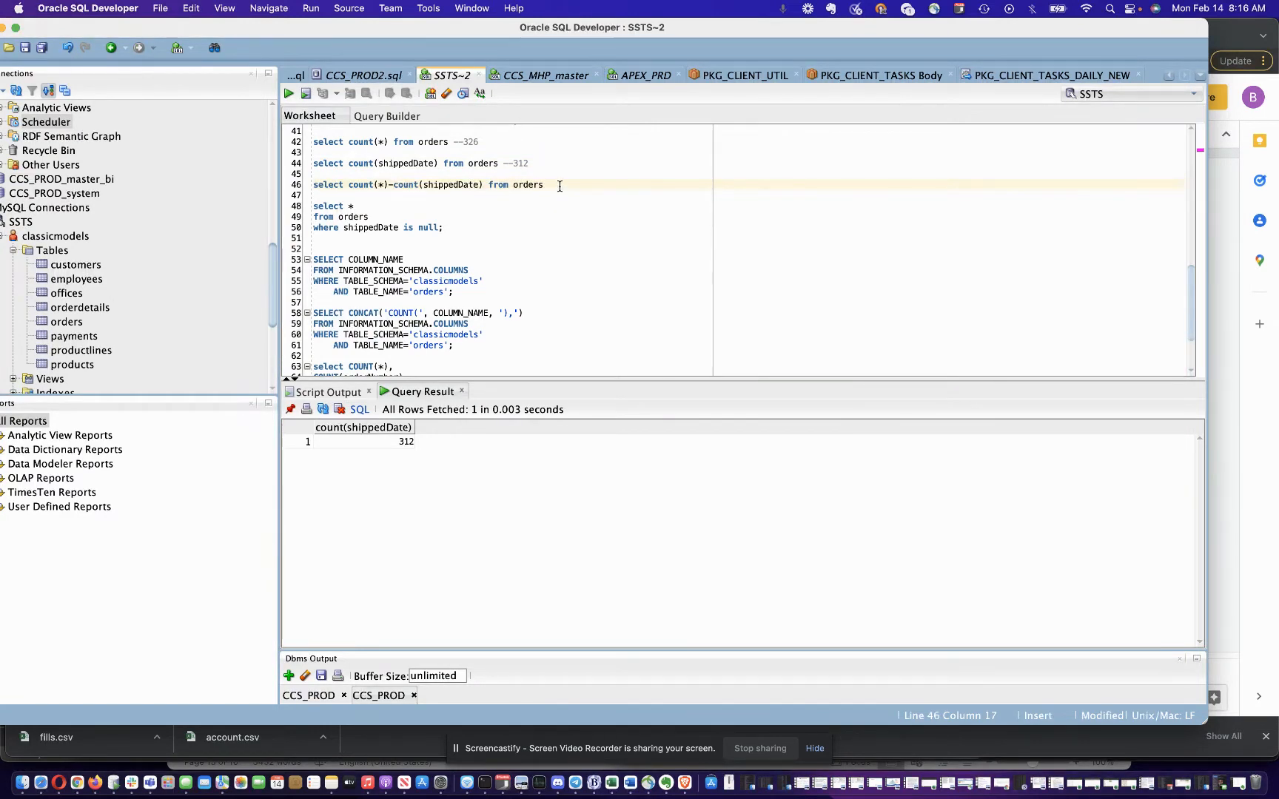
pyautogui.moveTo(429, 185)
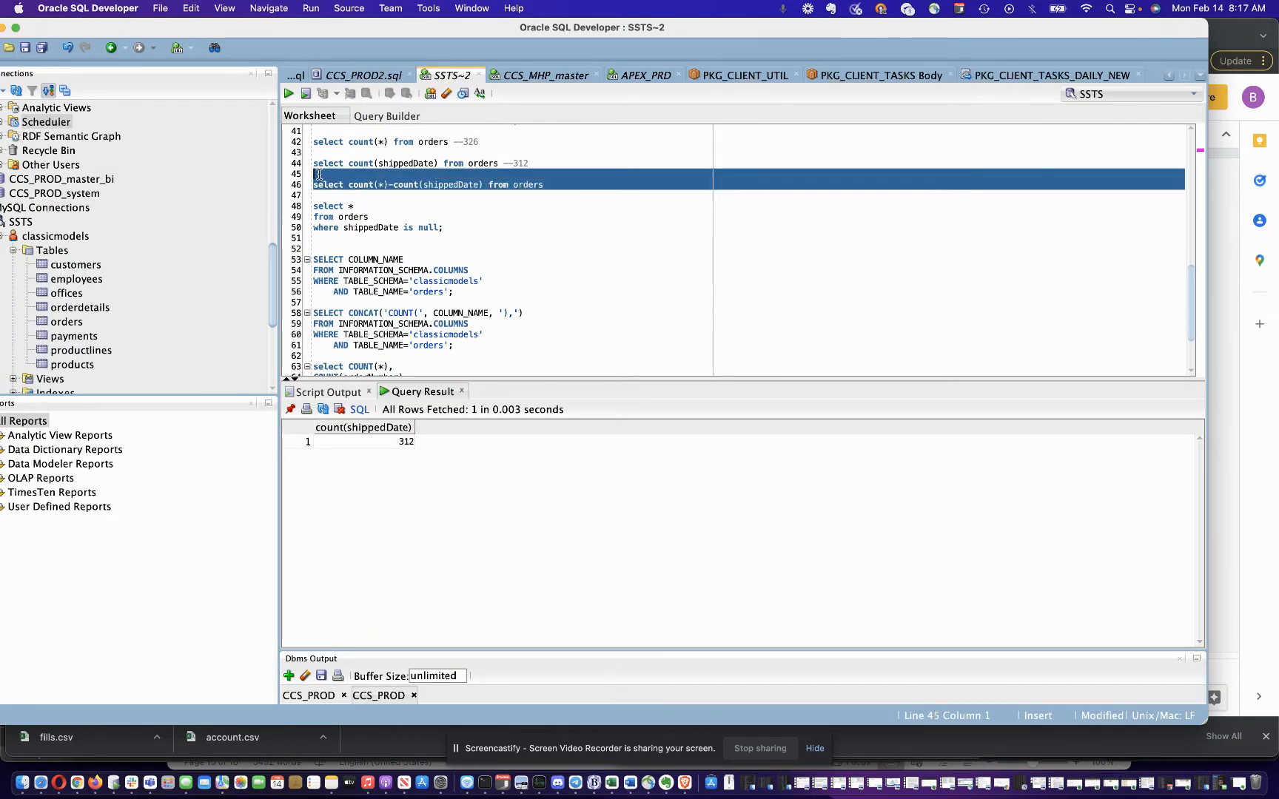
pyautogui.click(288, 93)
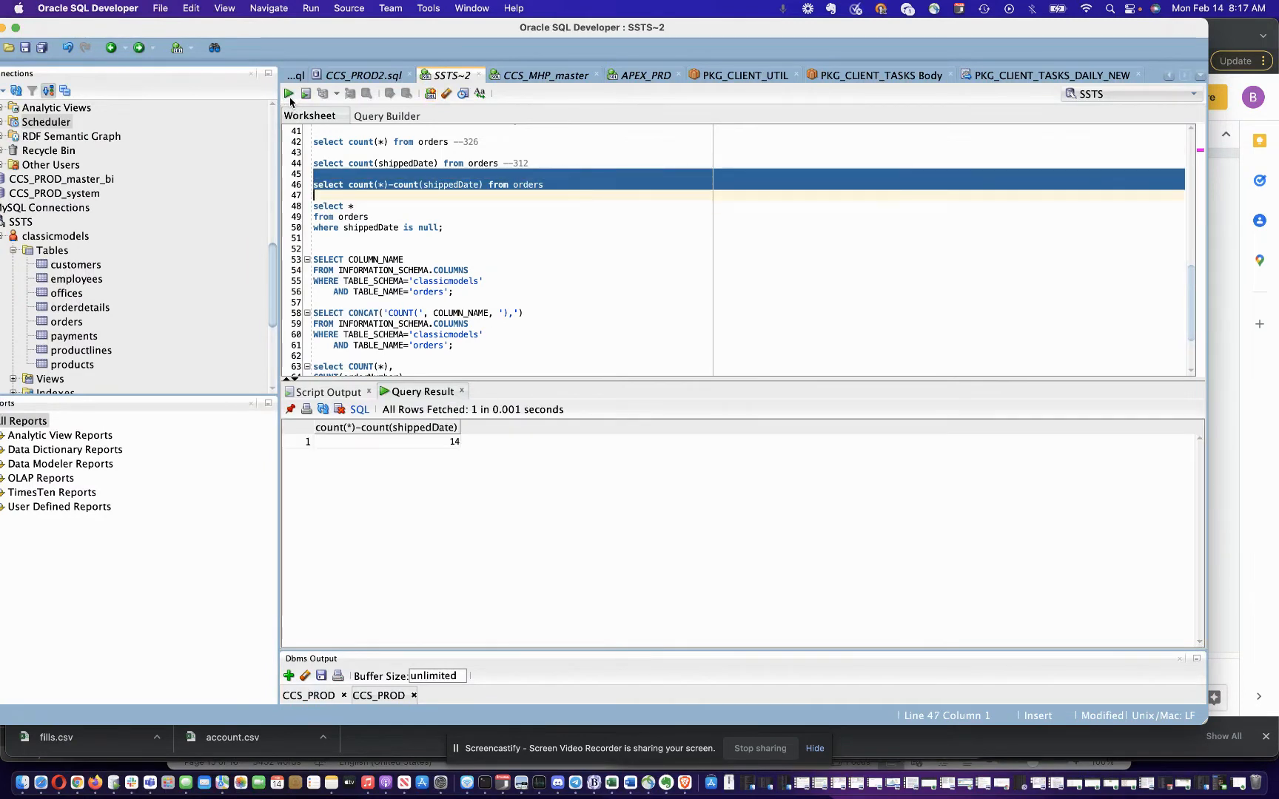
pyautogui.moveTo(395, 294)
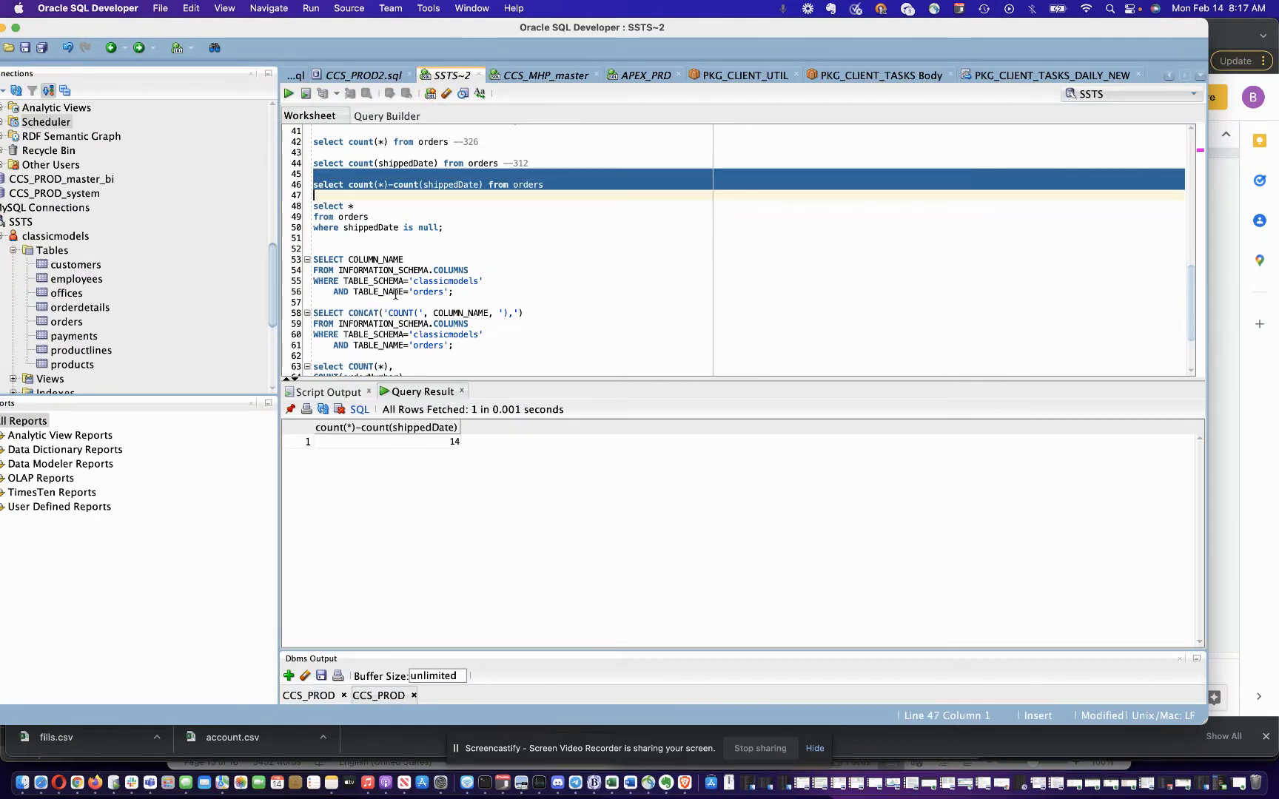
pyautogui.moveTo(336, 217); pyautogui.dragTo(444, 227)
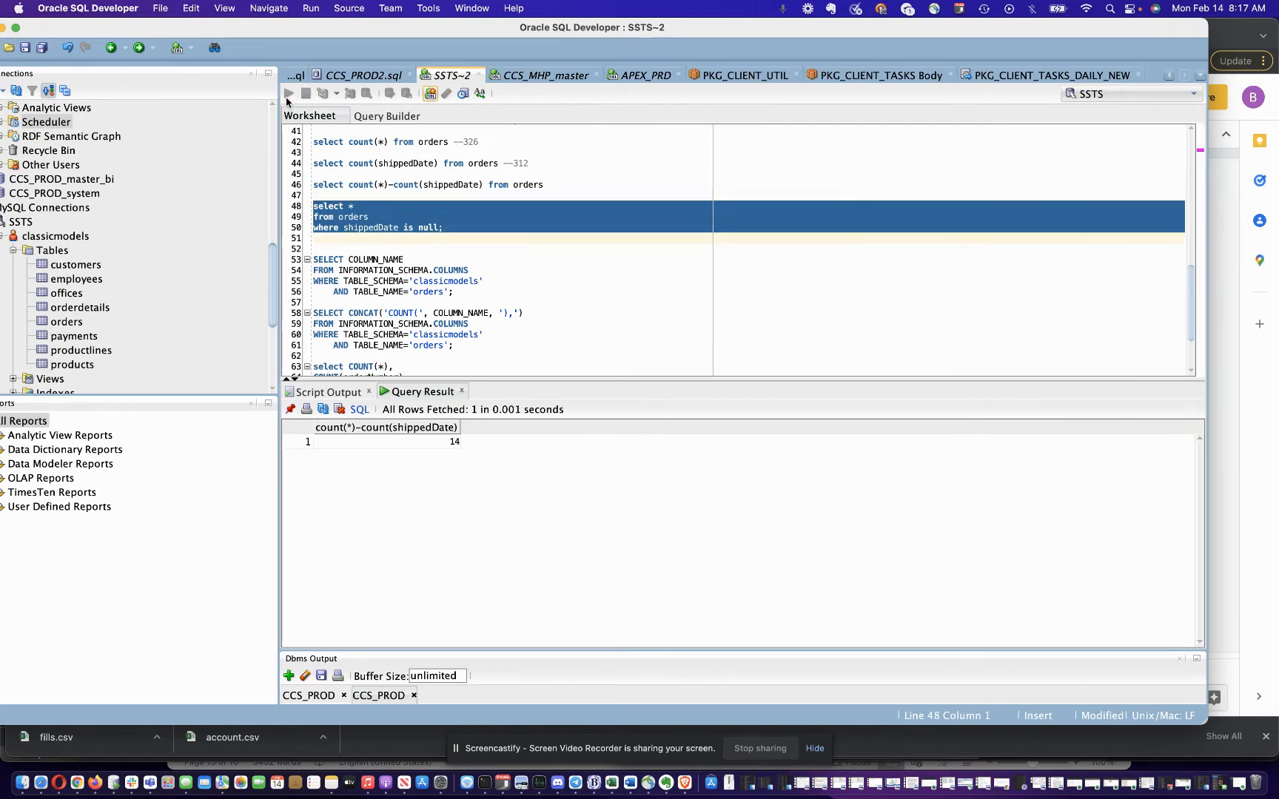
# Run SELECT * FROM orders WHERE shippedDate IS NULL, returning 14 cancelled, on-hold and in-process orders.
pyautogui.click(288, 94)
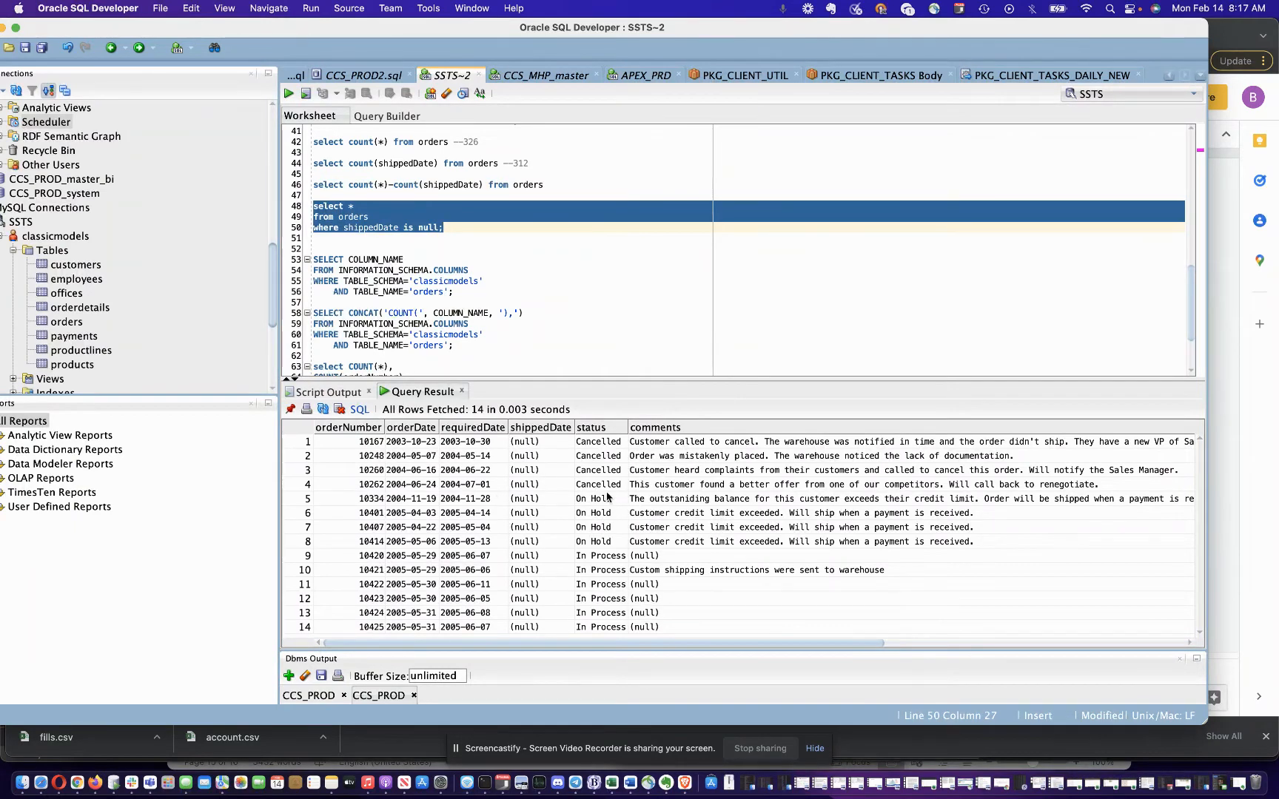
pyautogui.scroll(-3)
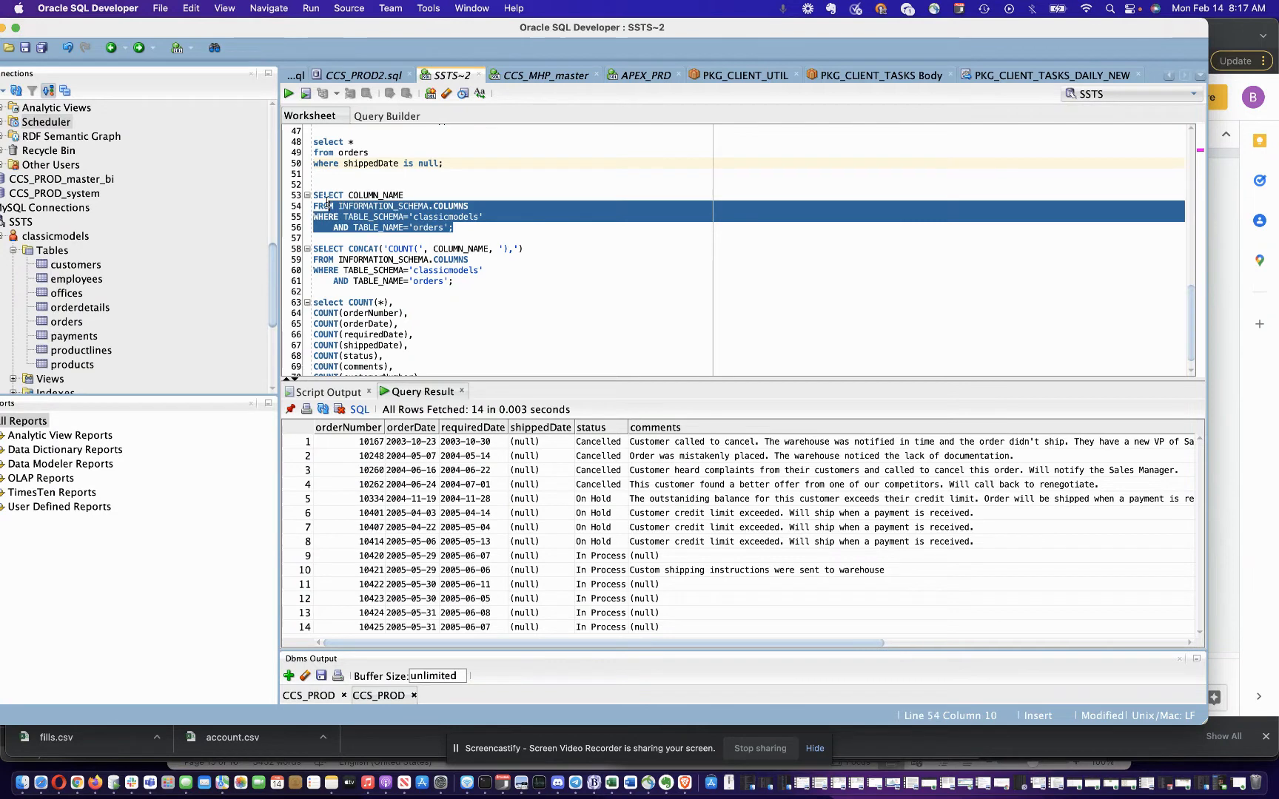
# Run the INFORMATION_SCHEMA.COLUMNS query returning the seven orders column names.
pyautogui.click(288, 93)
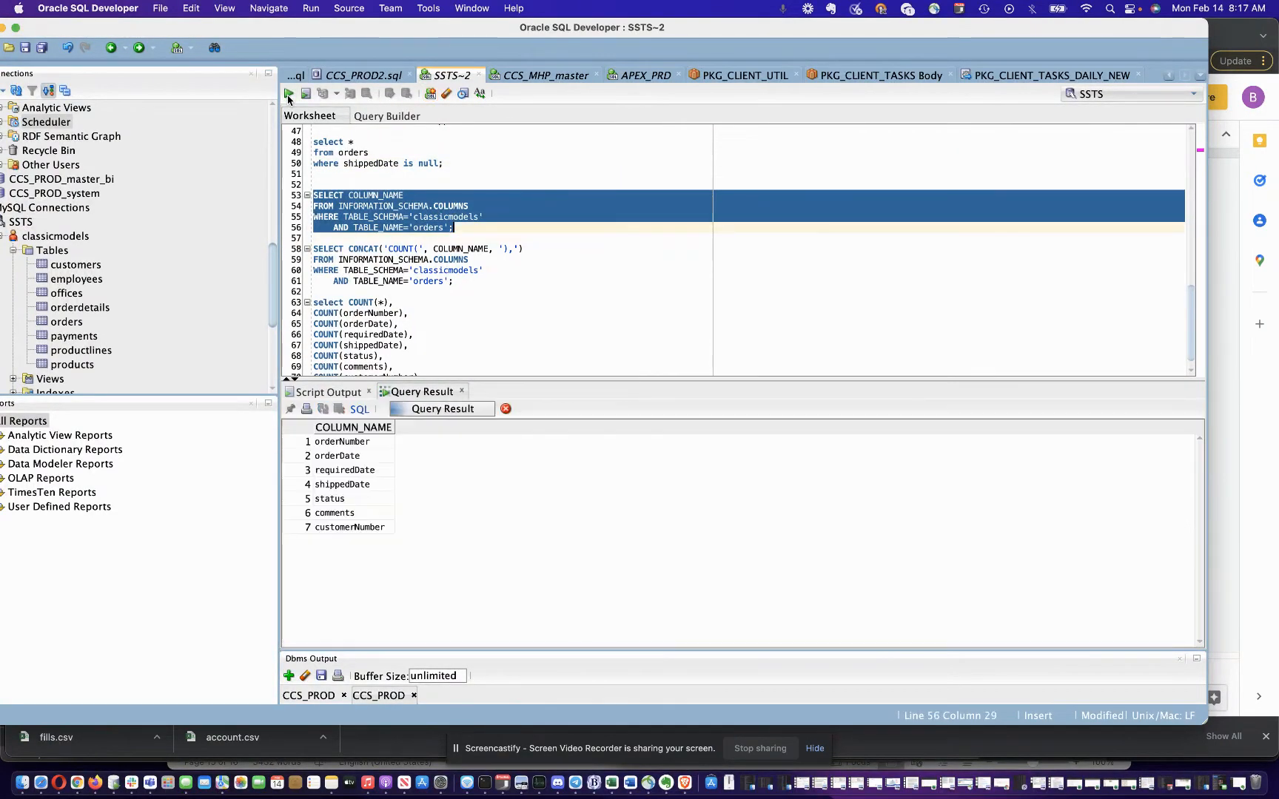
pyautogui.click(288, 93)
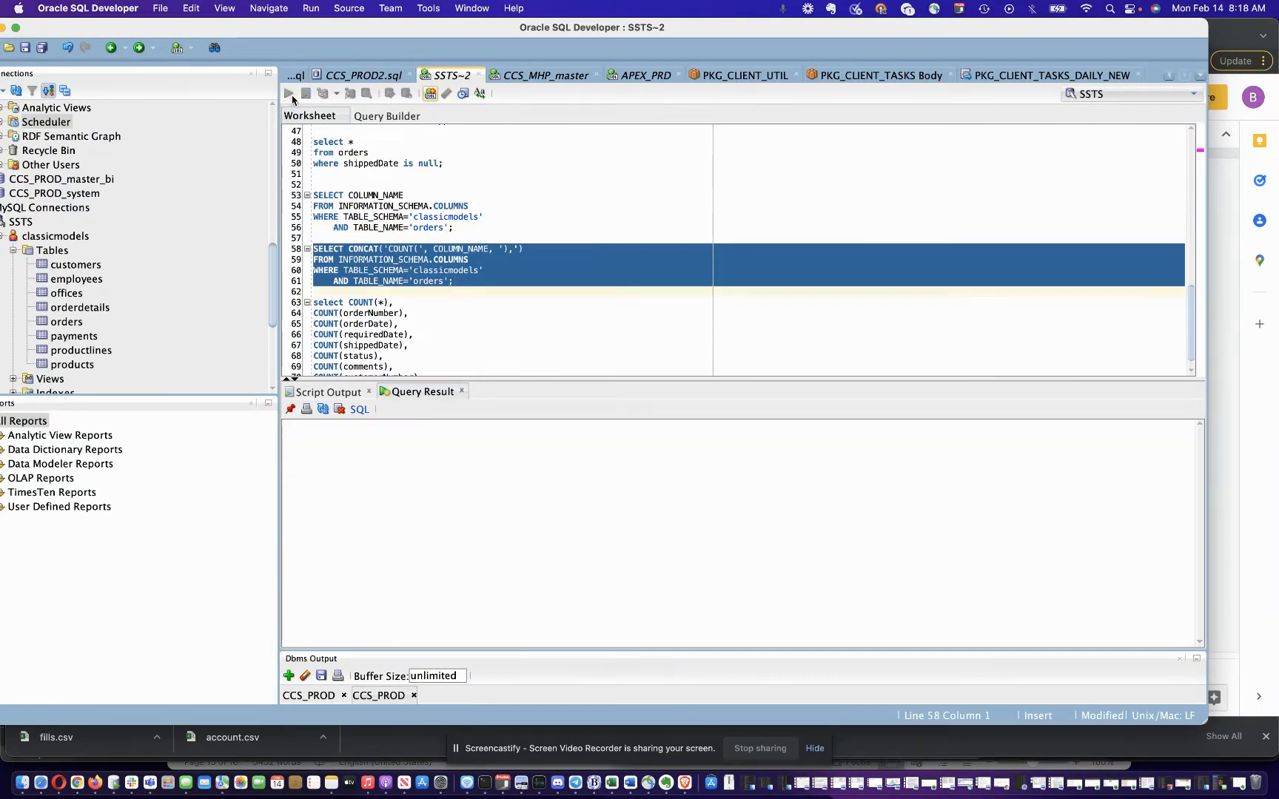
# Run the CONCAT query producing seven COUNT(column) expressions and select the generated result rows.
pyautogui.click(288, 93)
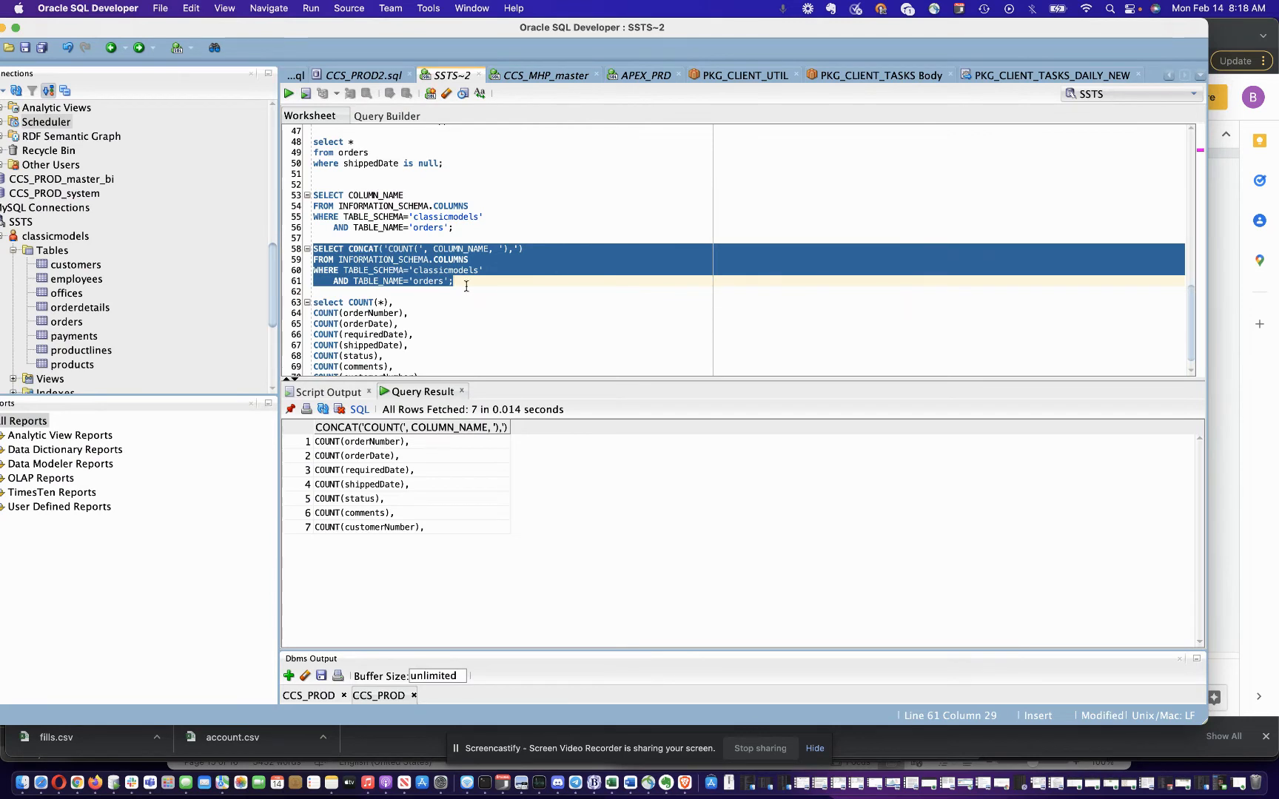
pyautogui.click(363, 441)
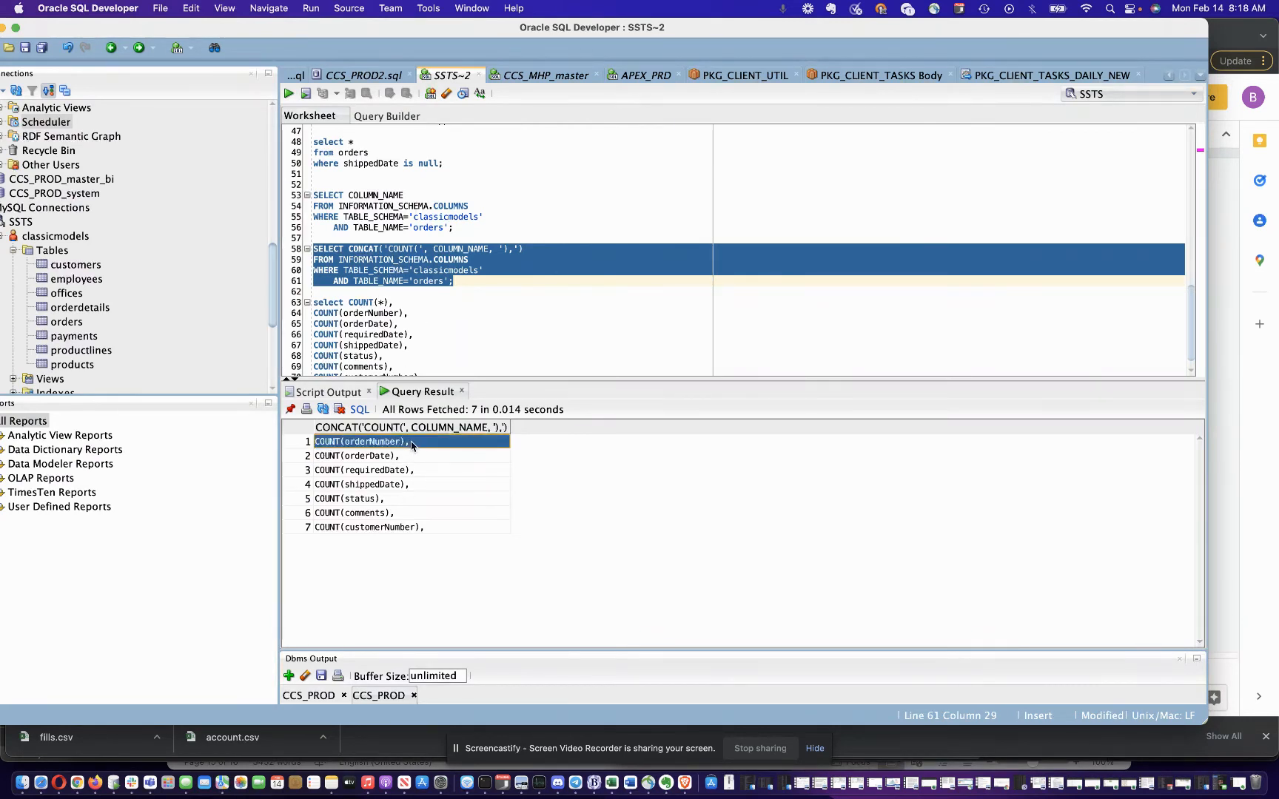
pyautogui.click(342, 427)
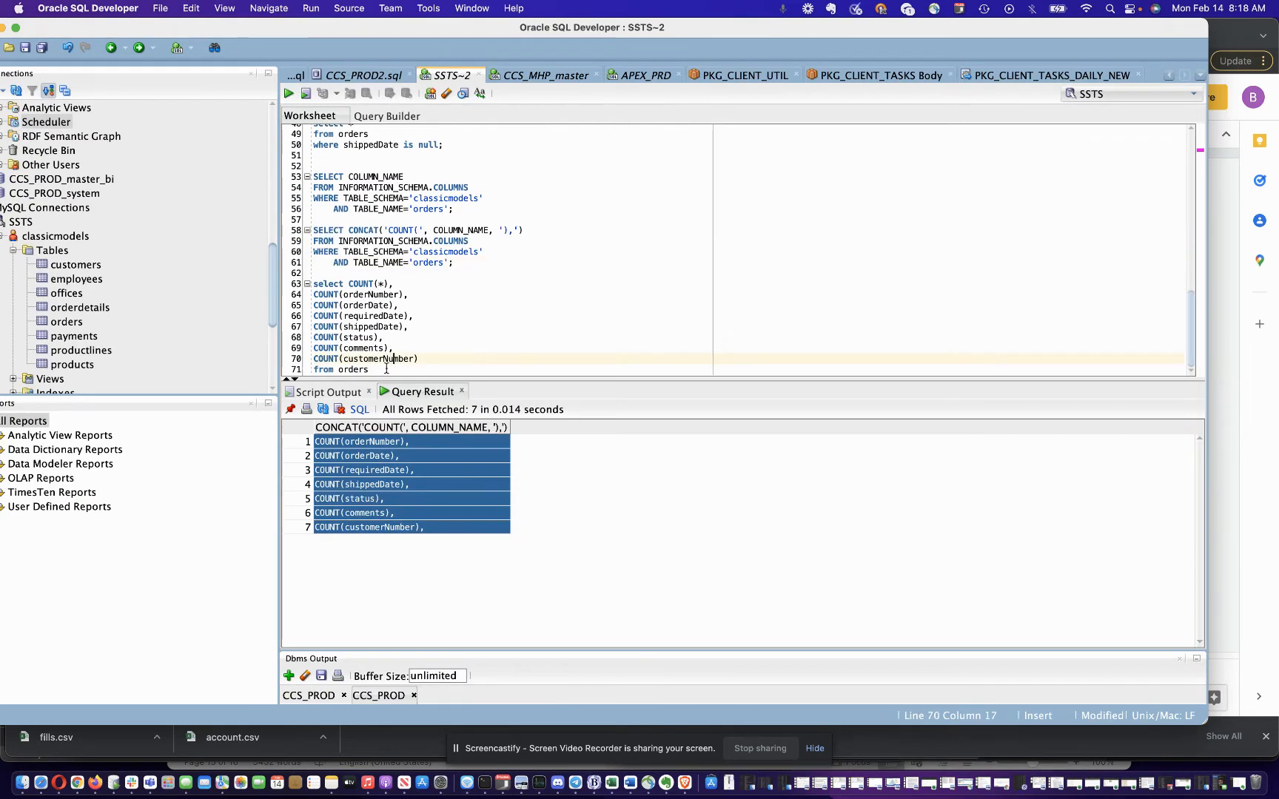
# Run the multi-column COUNT query on lines 63–71: 326 overall, 312 shipped dates, 80 comments.
pyautogui.moveTo(313, 283); pyautogui.dragTo(368, 369)
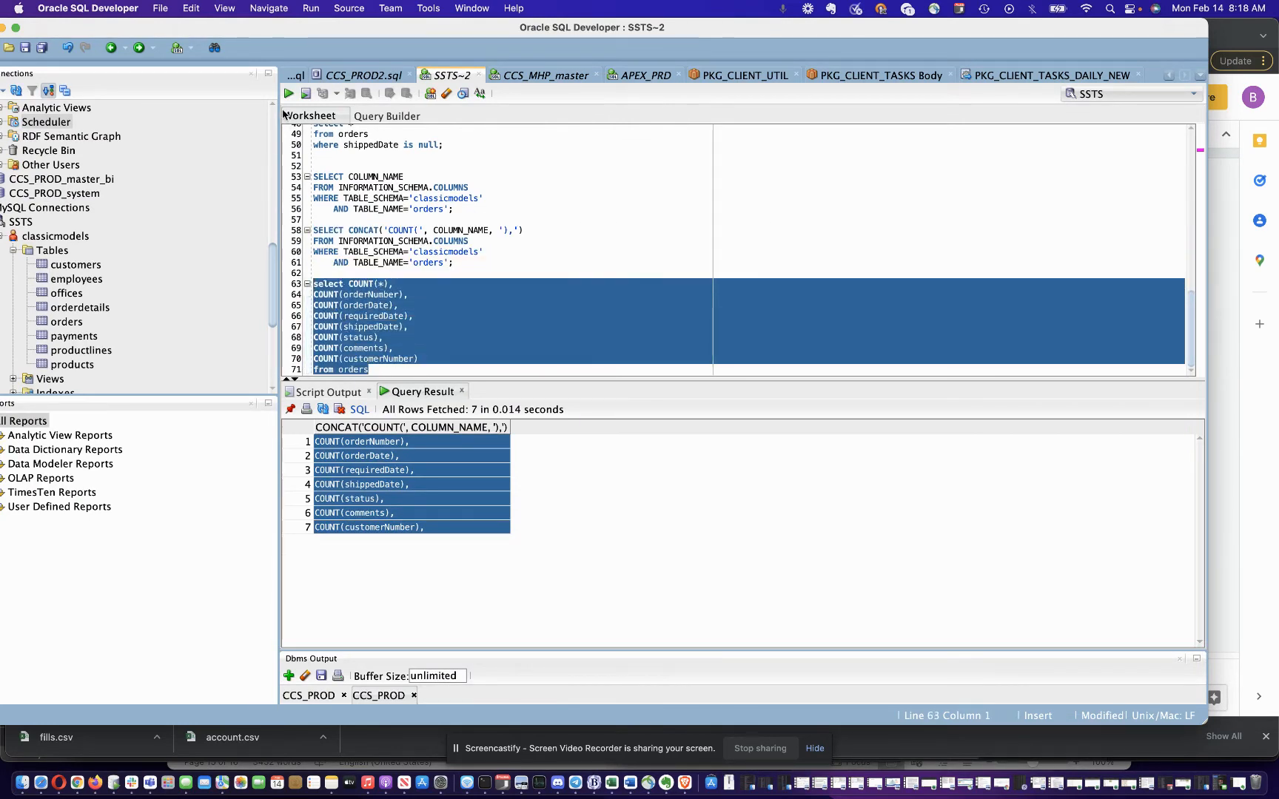
pyautogui.click(288, 94)
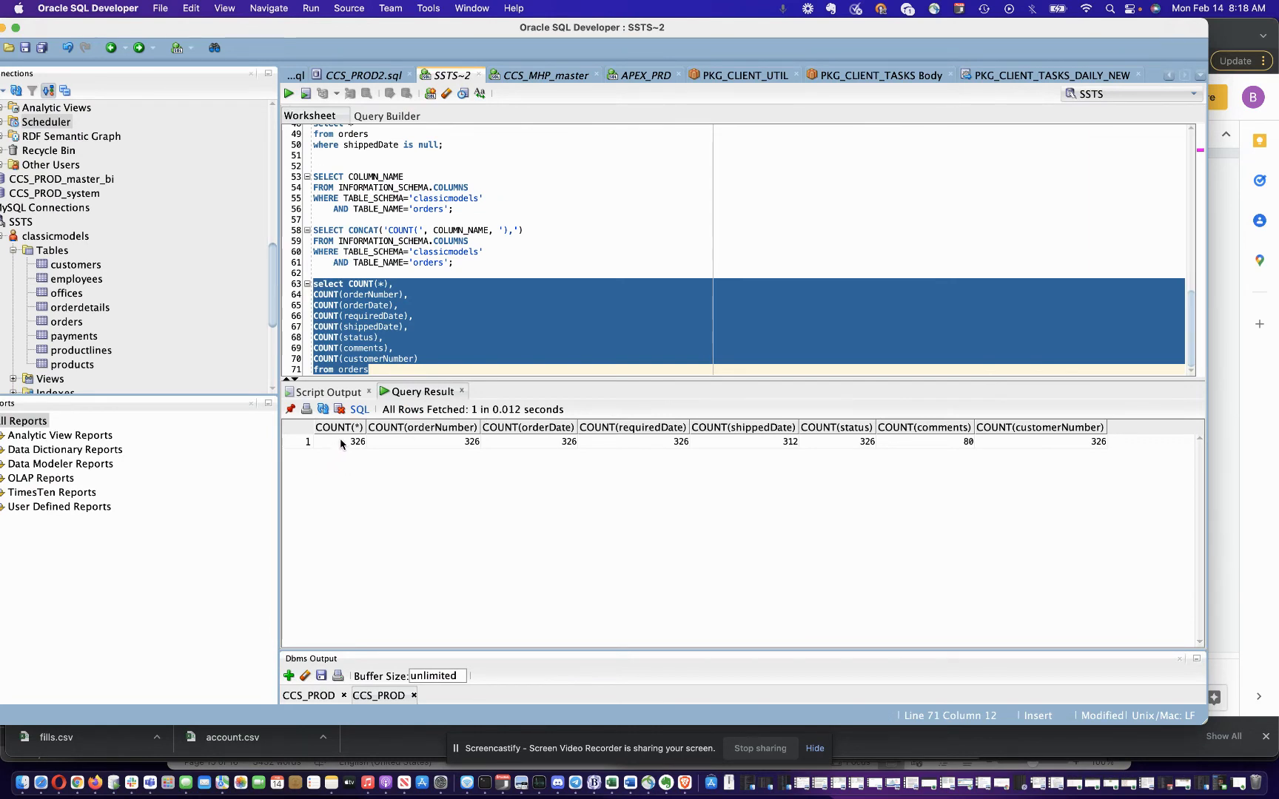
pyautogui.moveTo(395, 441)
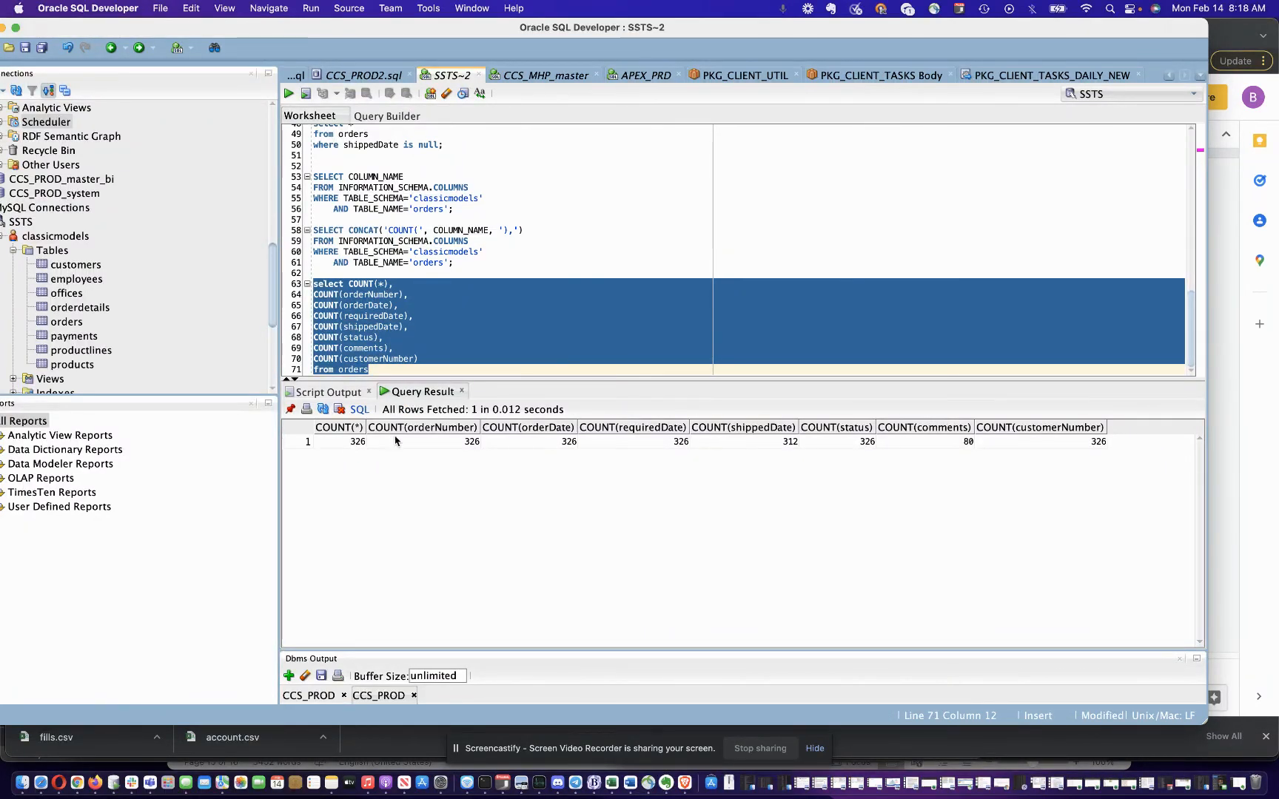
pyautogui.moveTo(538, 444)
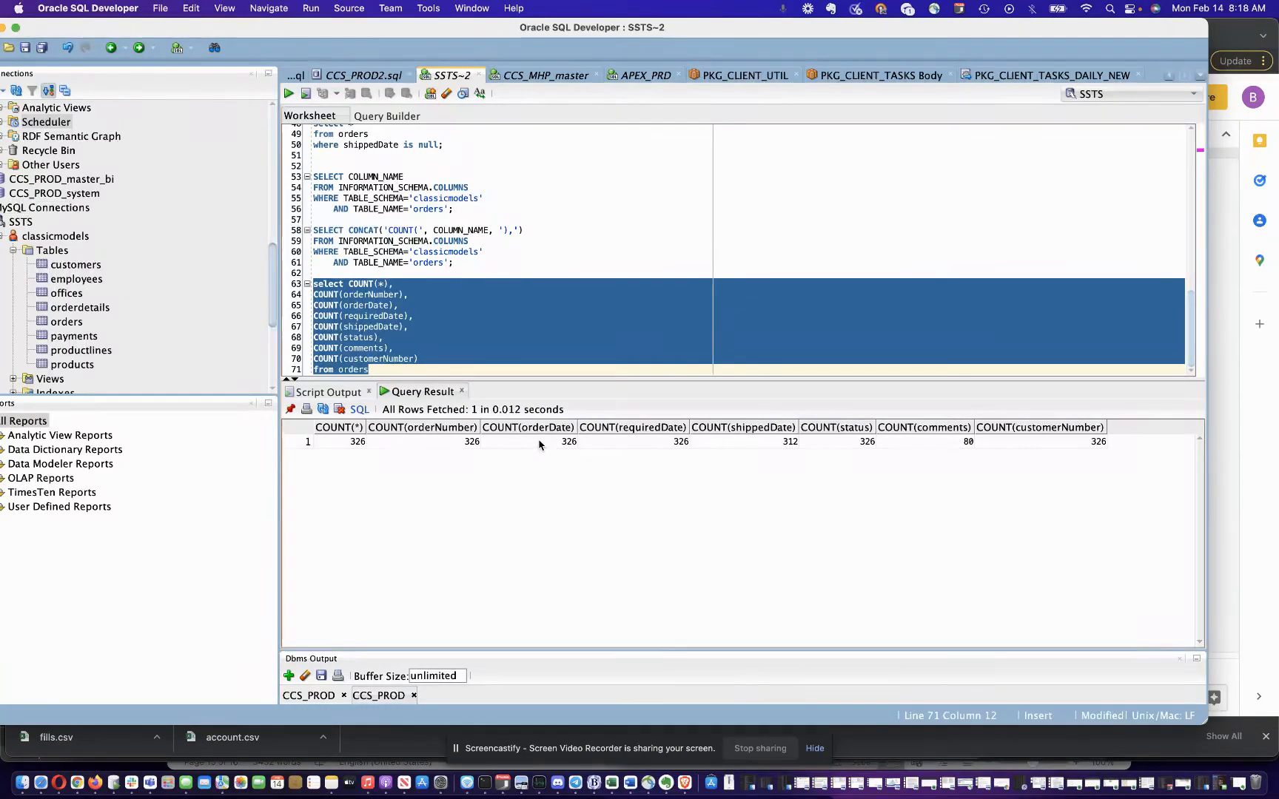
pyautogui.moveTo(624, 443)
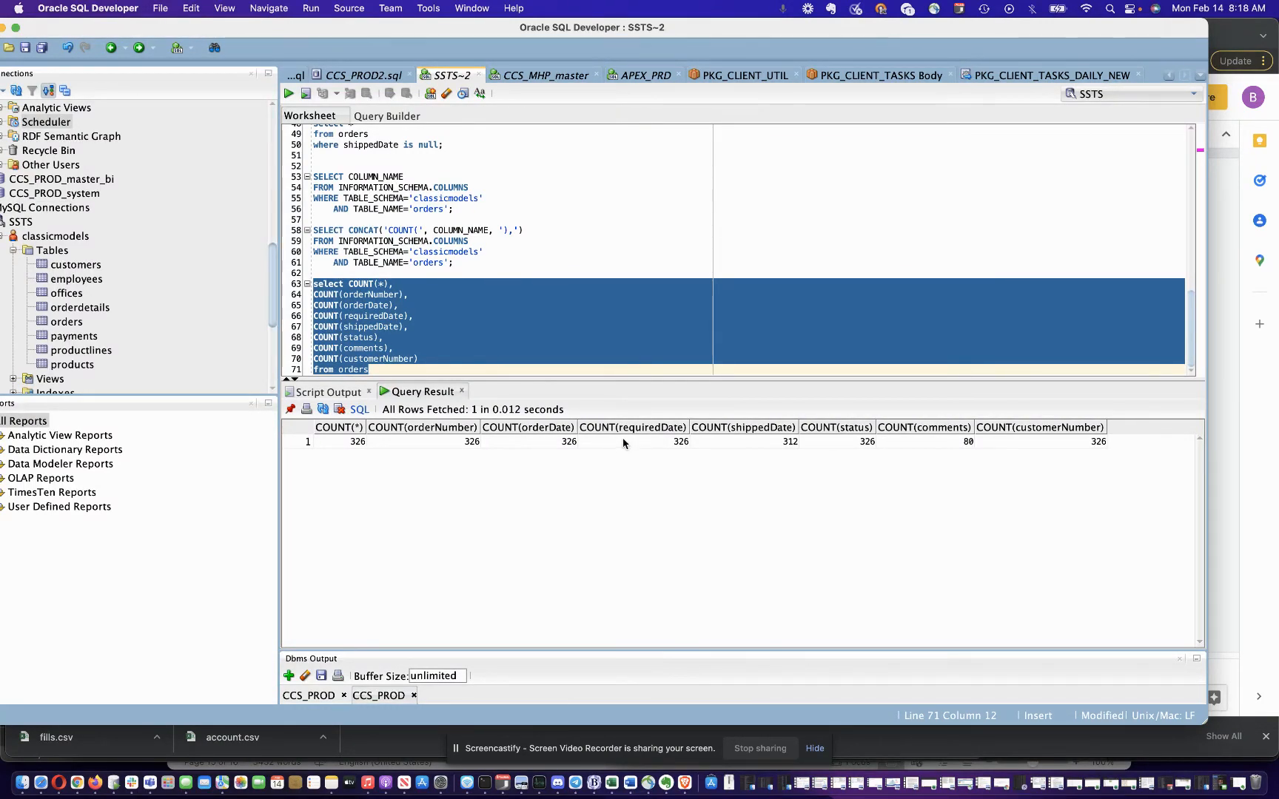
pyautogui.moveTo(764, 453)
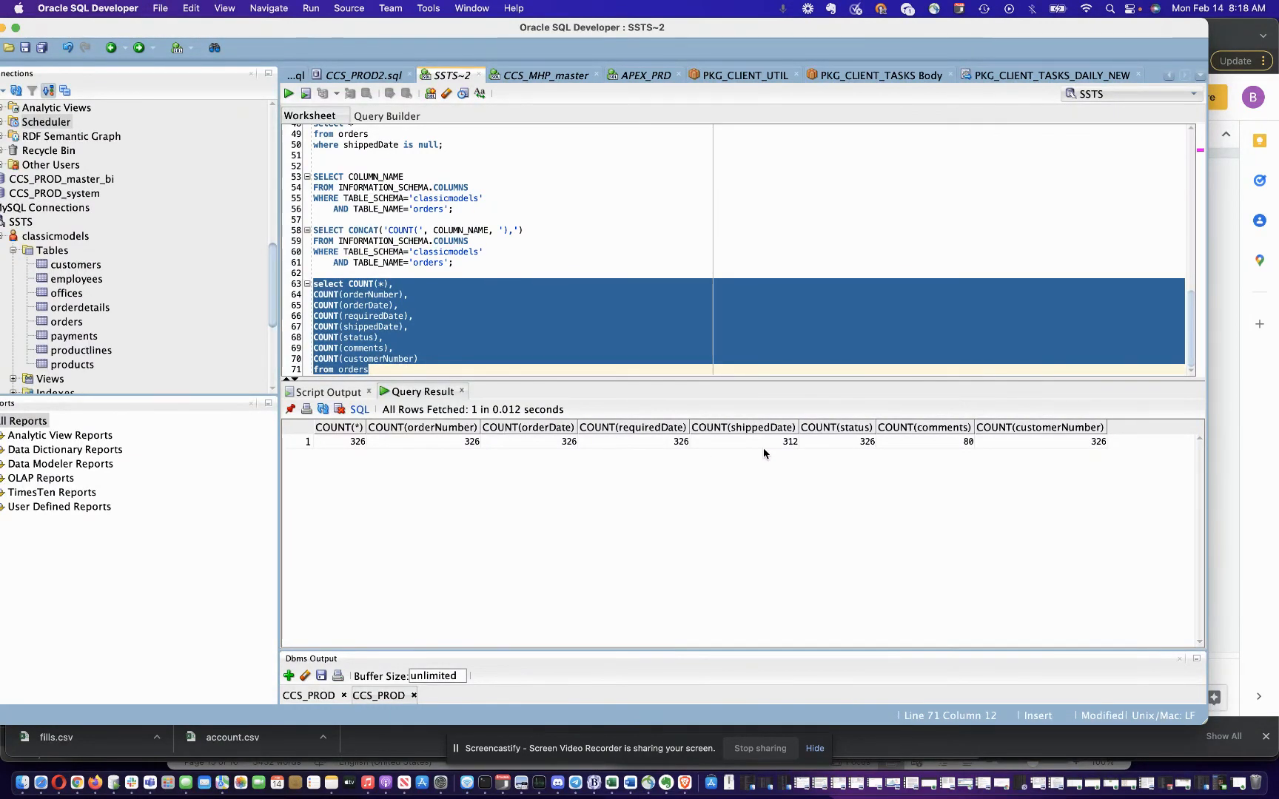
pyautogui.moveTo(858, 449)
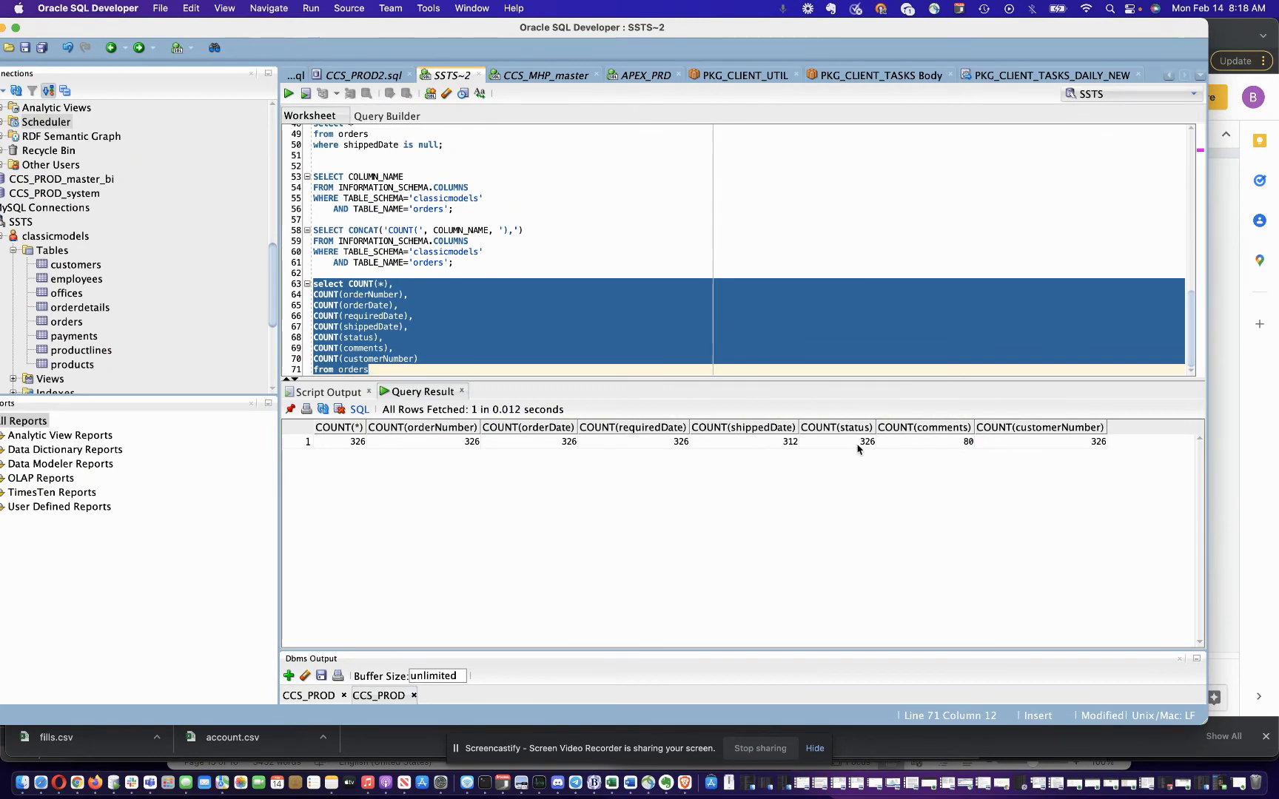
pyautogui.moveTo(924, 440)
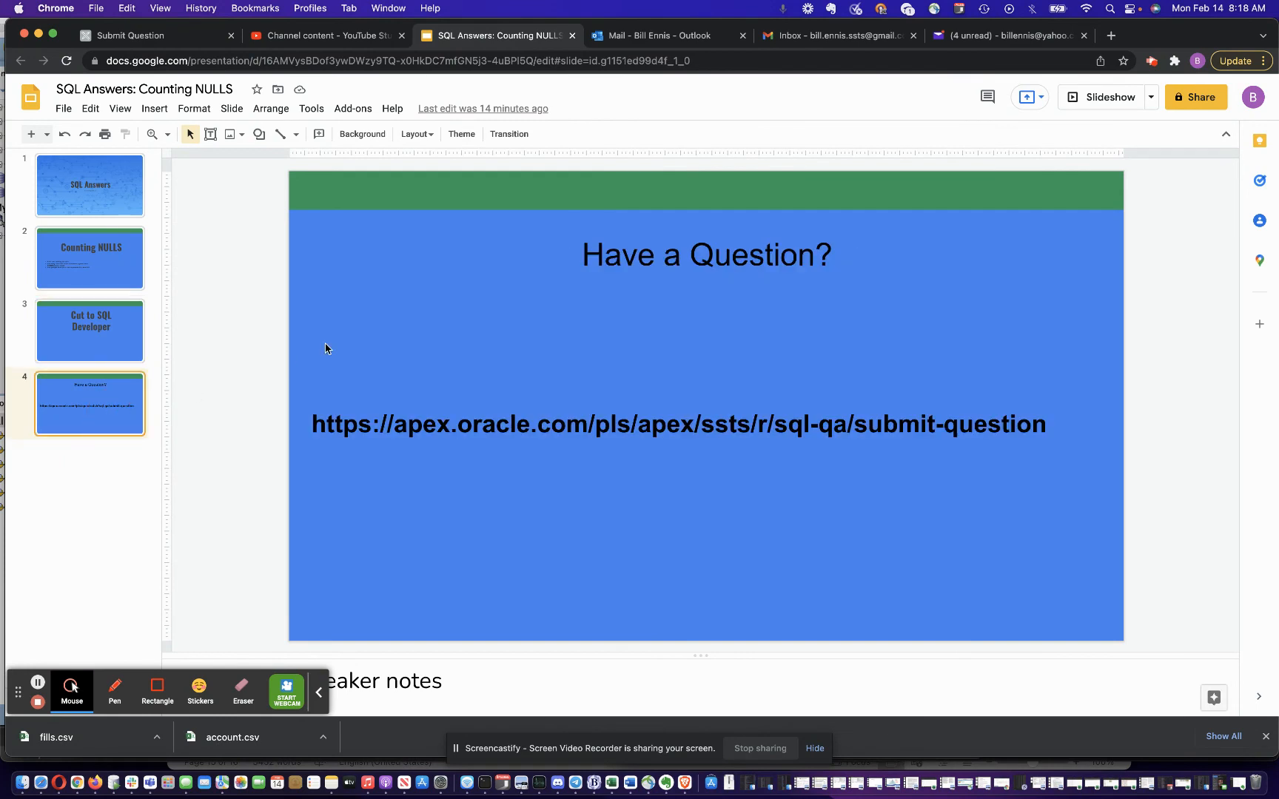
pyautogui.moveTo(634, 415)
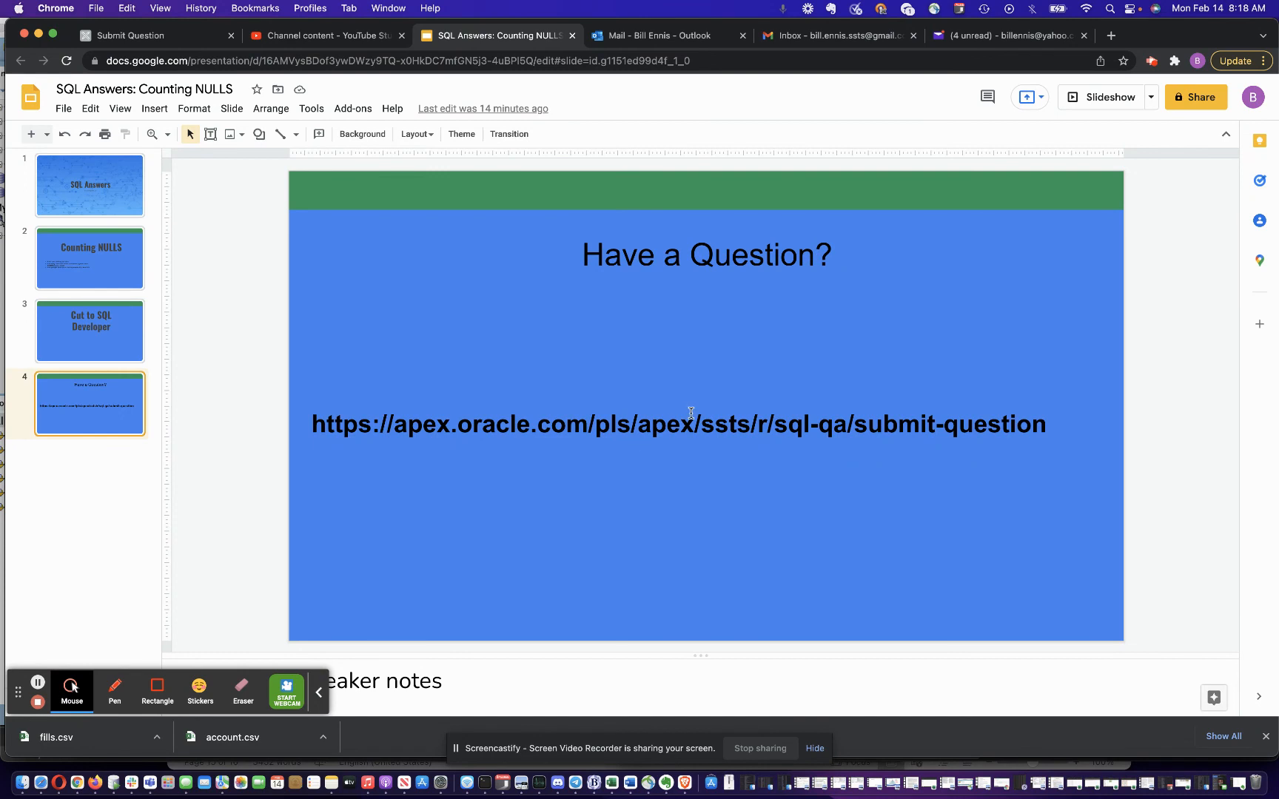
pyautogui.moveTo(806, 407)
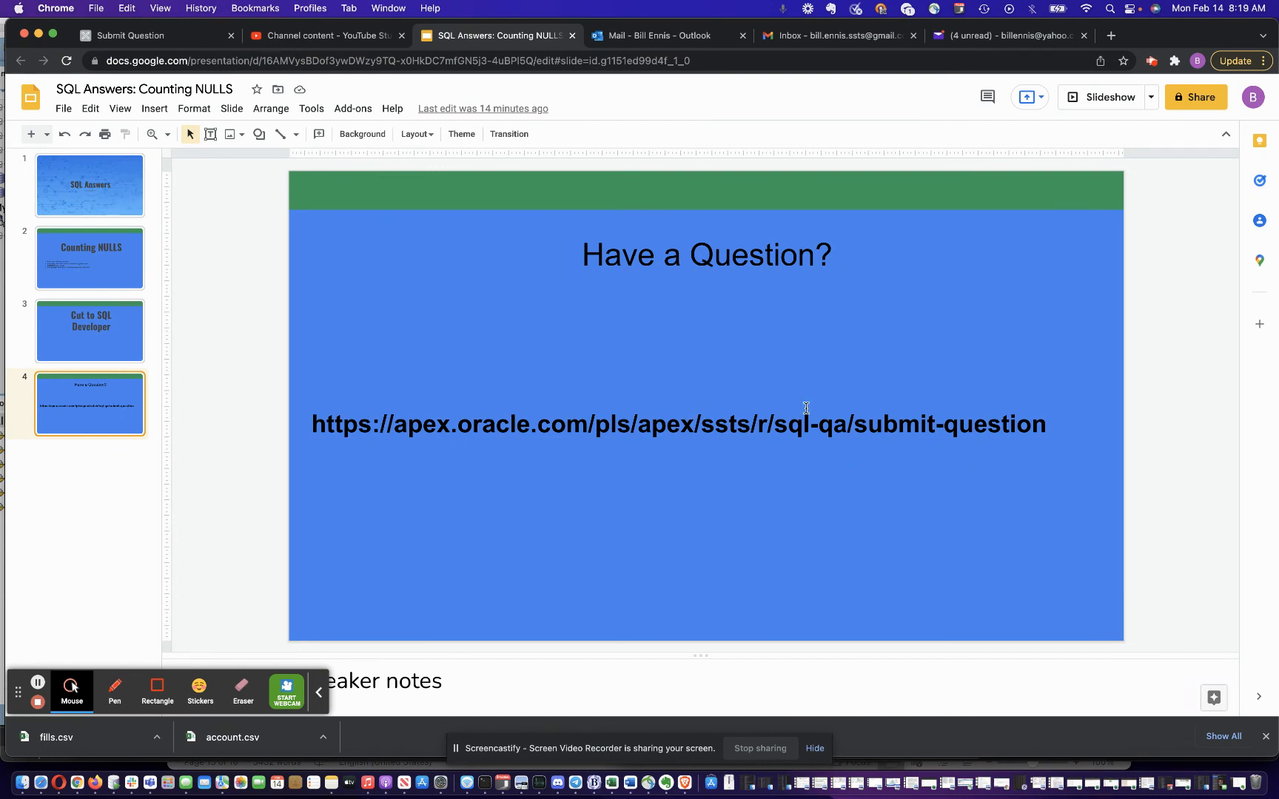
pyautogui.moveTo(624, 463)
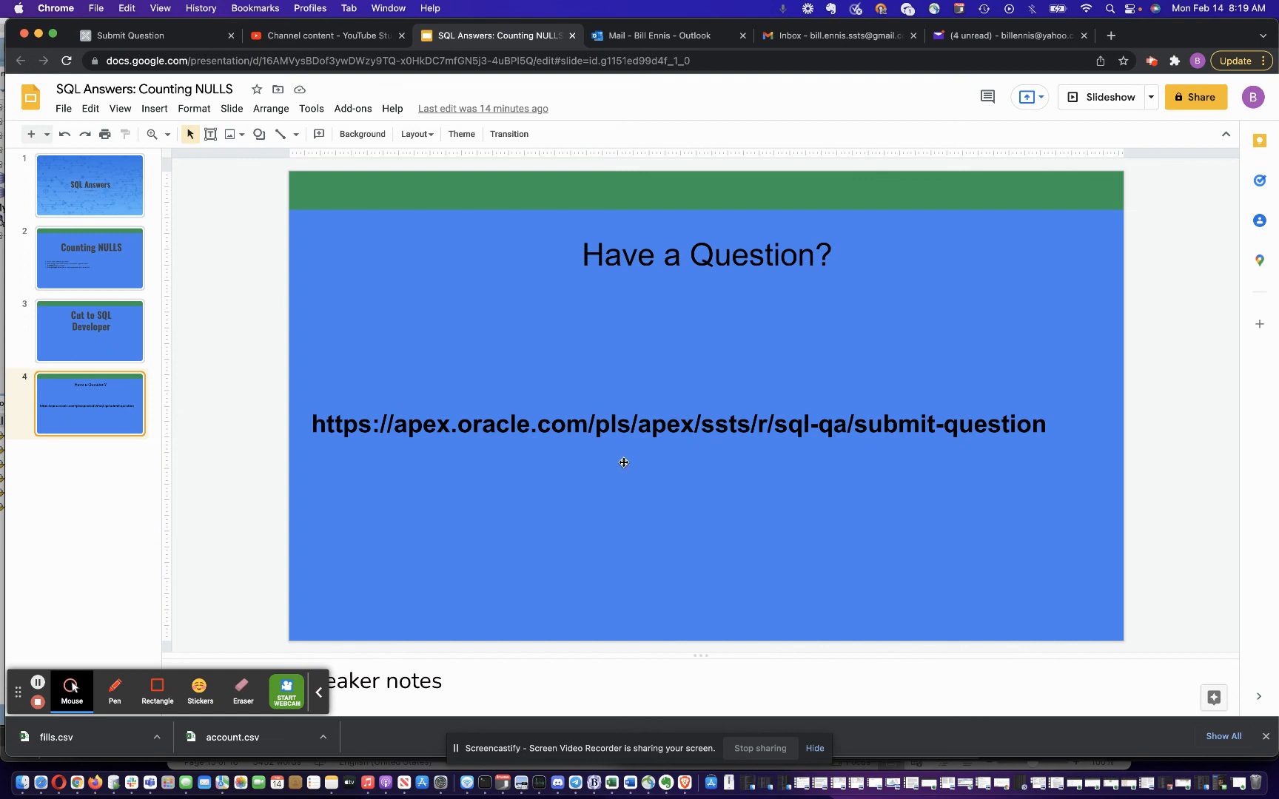